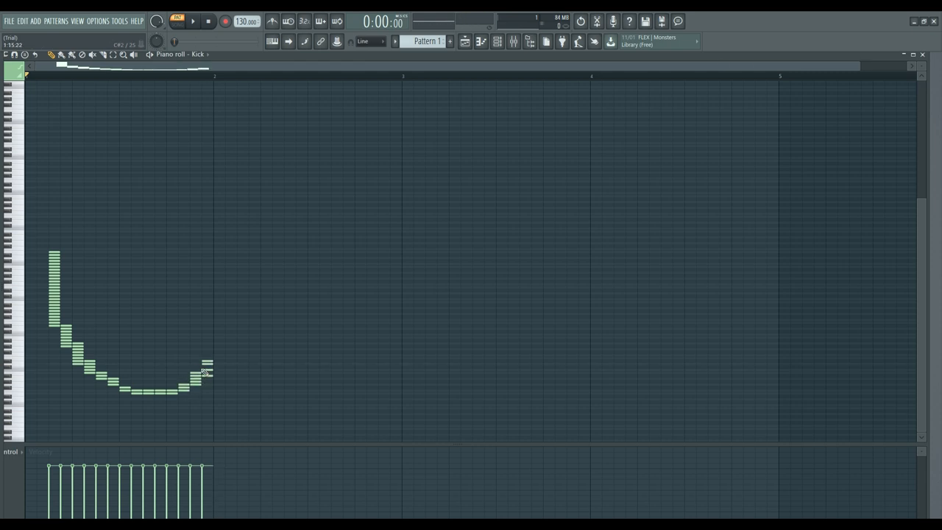
Step: Erase a misplaced note from the G outline in the Kick piano roll
right_click(209, 365)
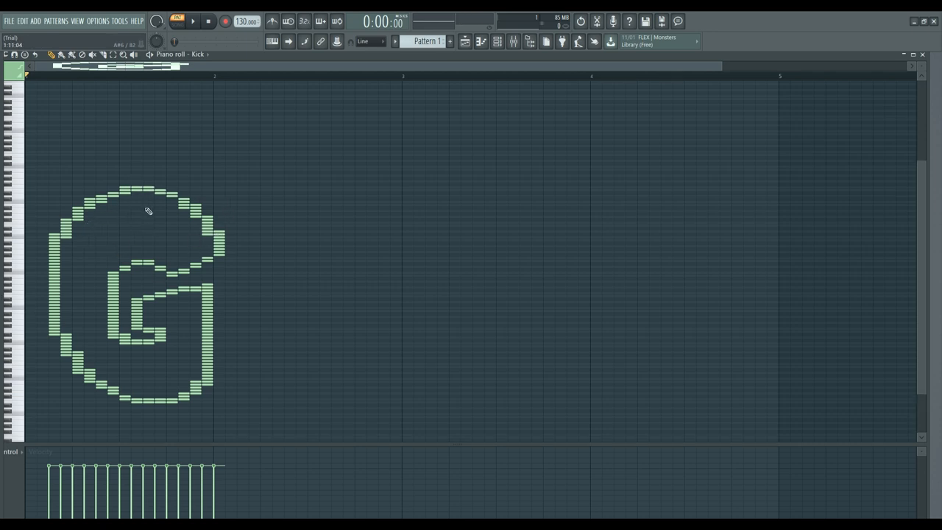
Step: Paint notes forming the r and rounded o outlines to the right of the G
drag(213, 279, 287, 281)
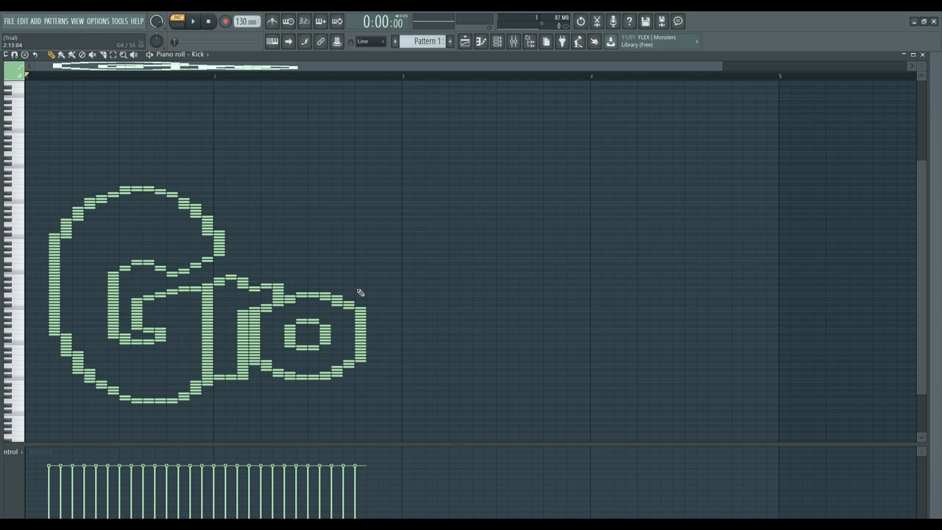
click(360, 288)
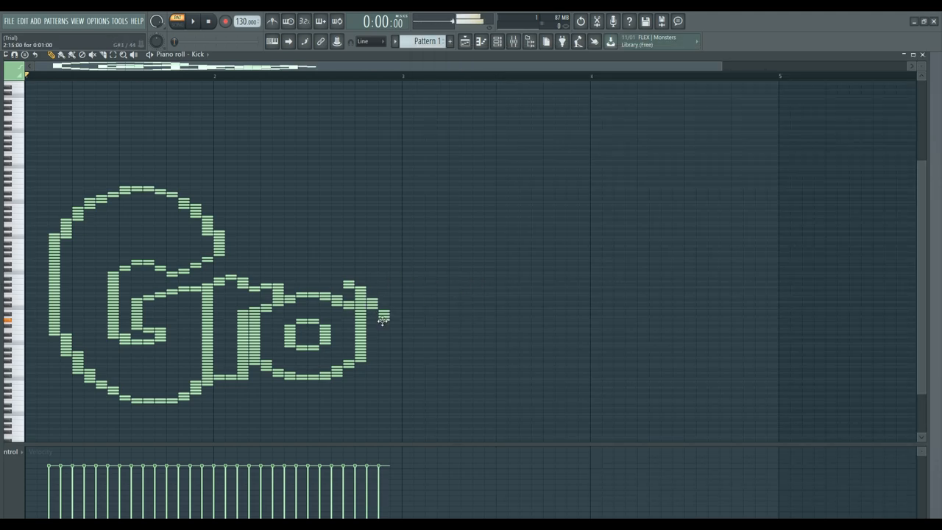
Step: Clear the stray note beside the o and extend the w's curling stem upward
right_click(382, 324)
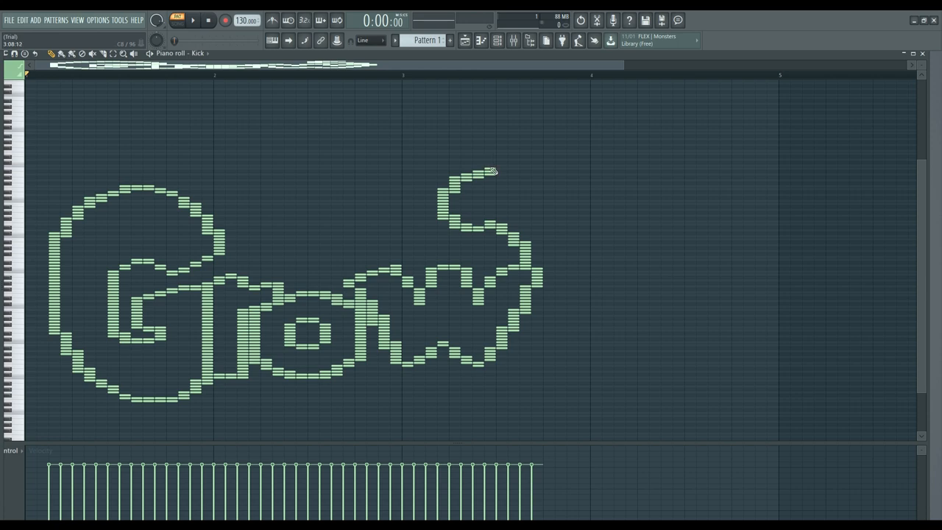
drag(486, 171, 501, 160)
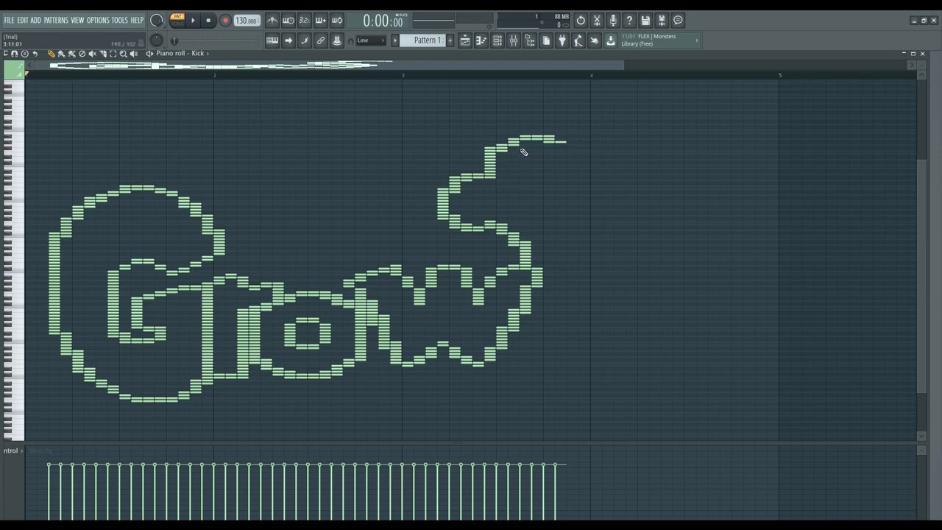
mouse_move(491, 168)
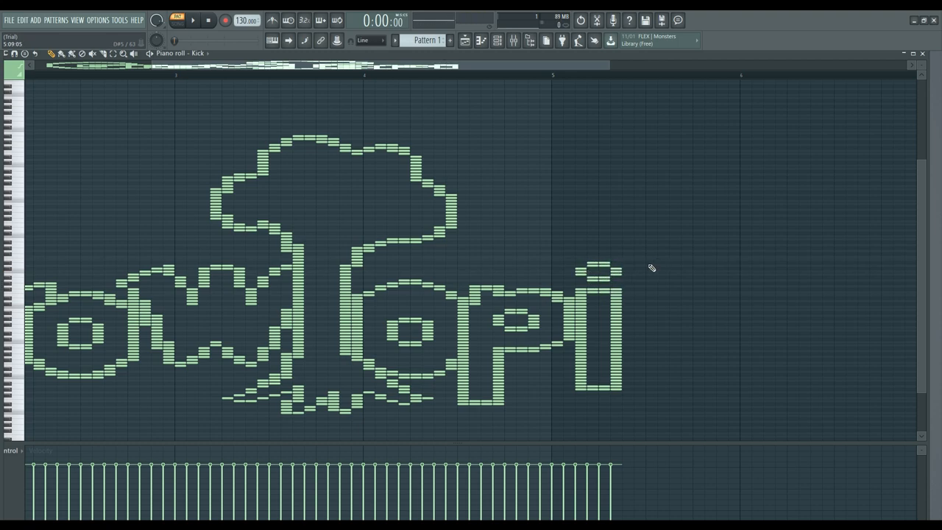
Step: Place the final a notes of 'Growtopia', then pause playback of the drawing
click(601, 263)
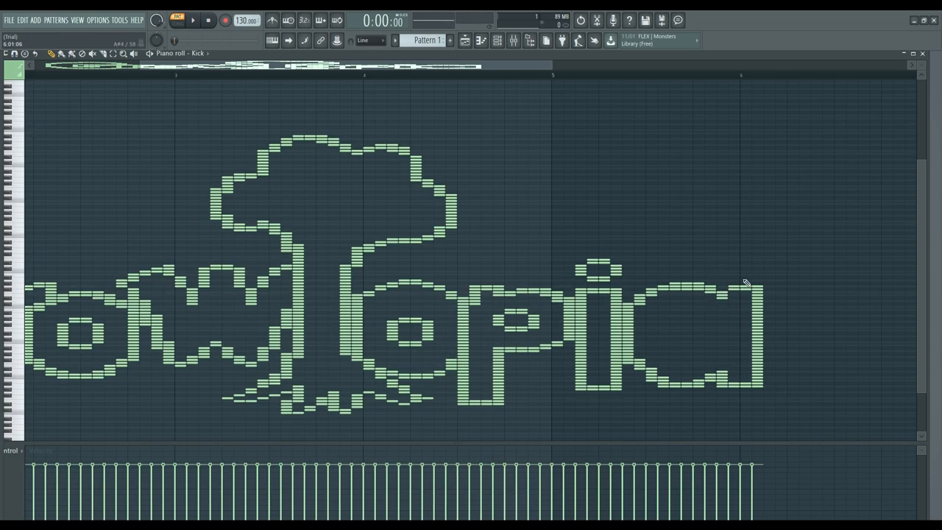
click(668, 322)
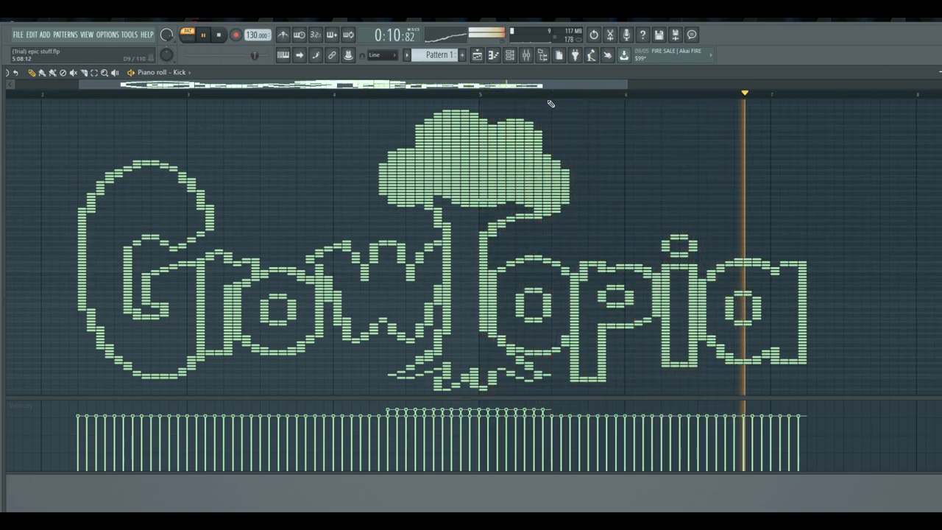
click(204, 35)
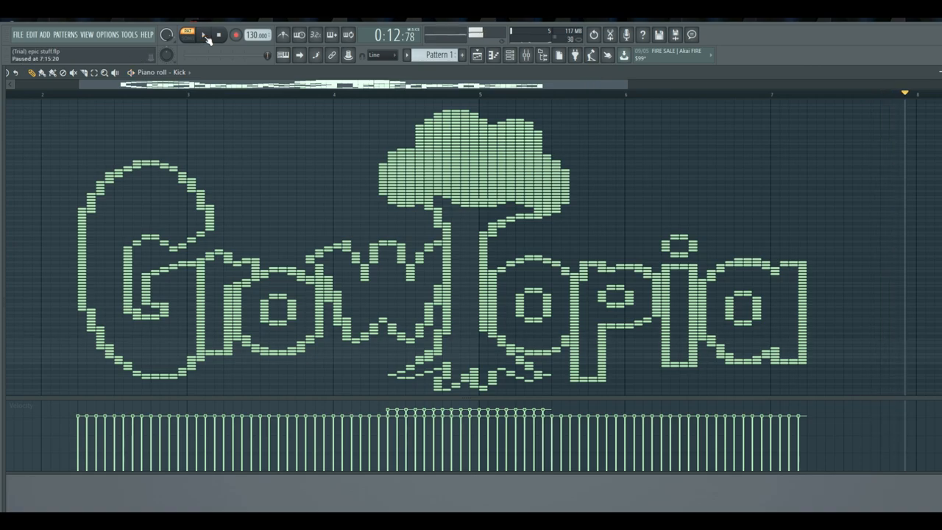